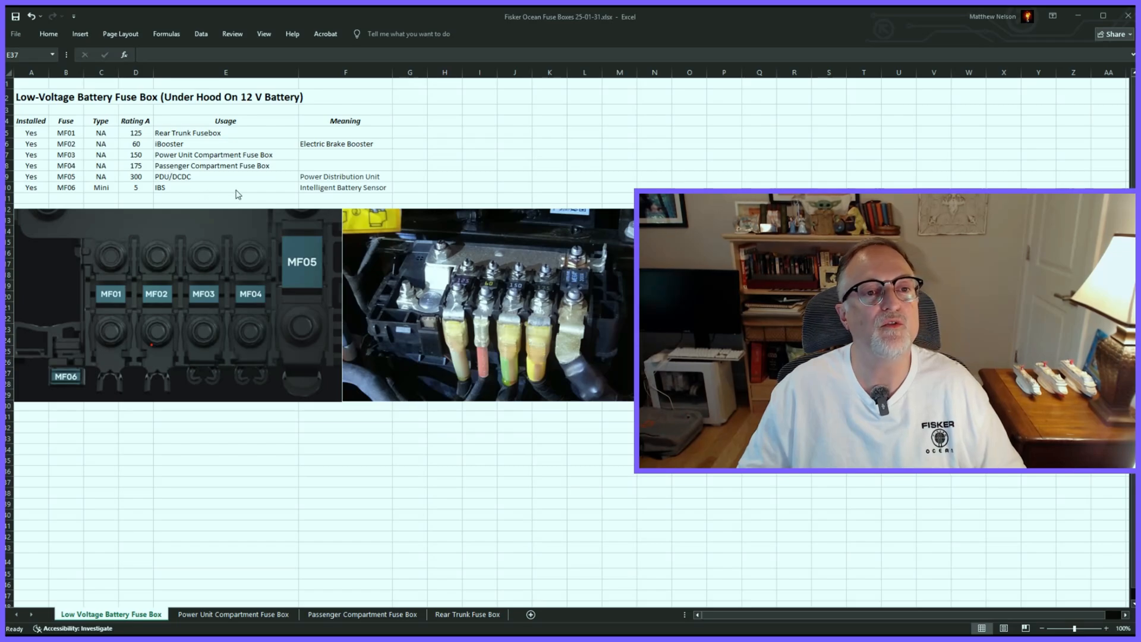
Switch to the Power Unit Compartment Fuse Box sheet tab.
click(232, 613)
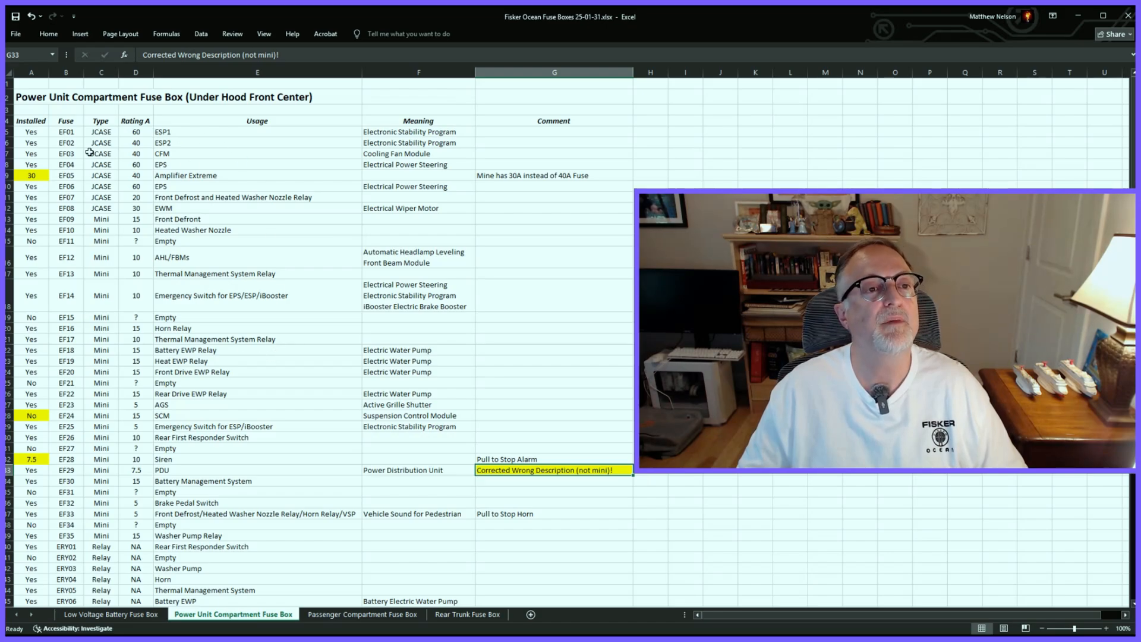
click(30, 175)
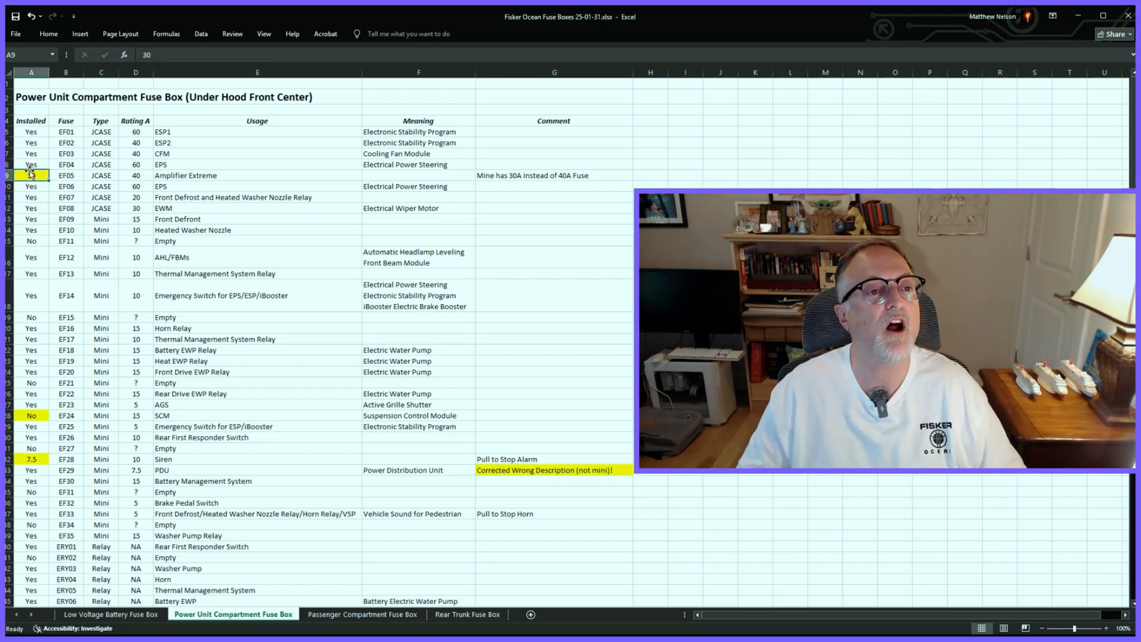
text(30)
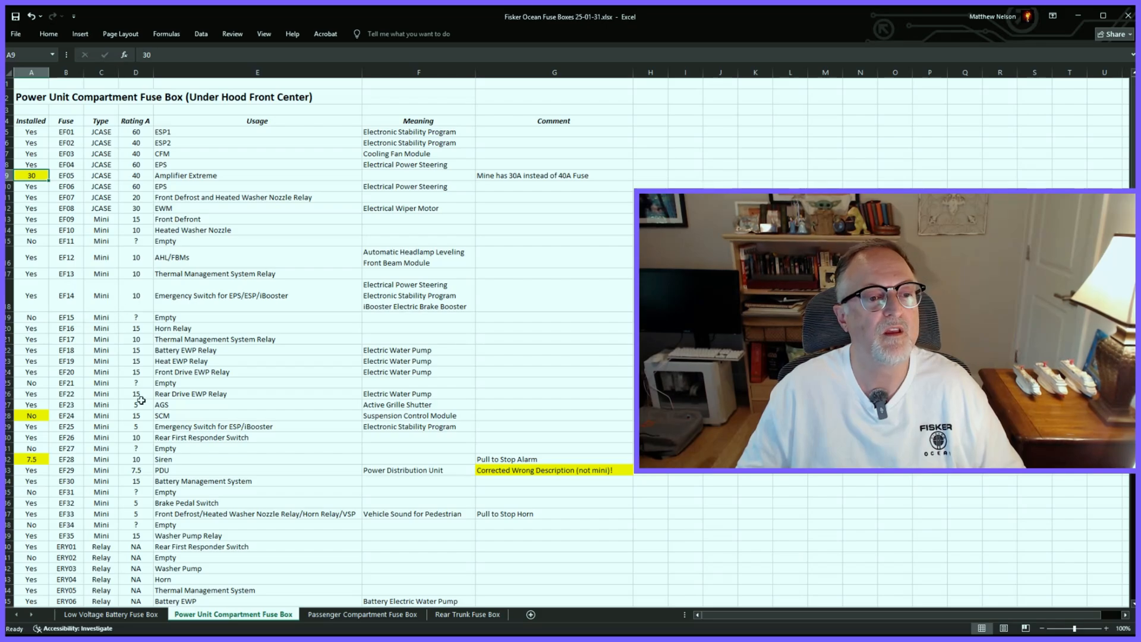
click(256, 459)
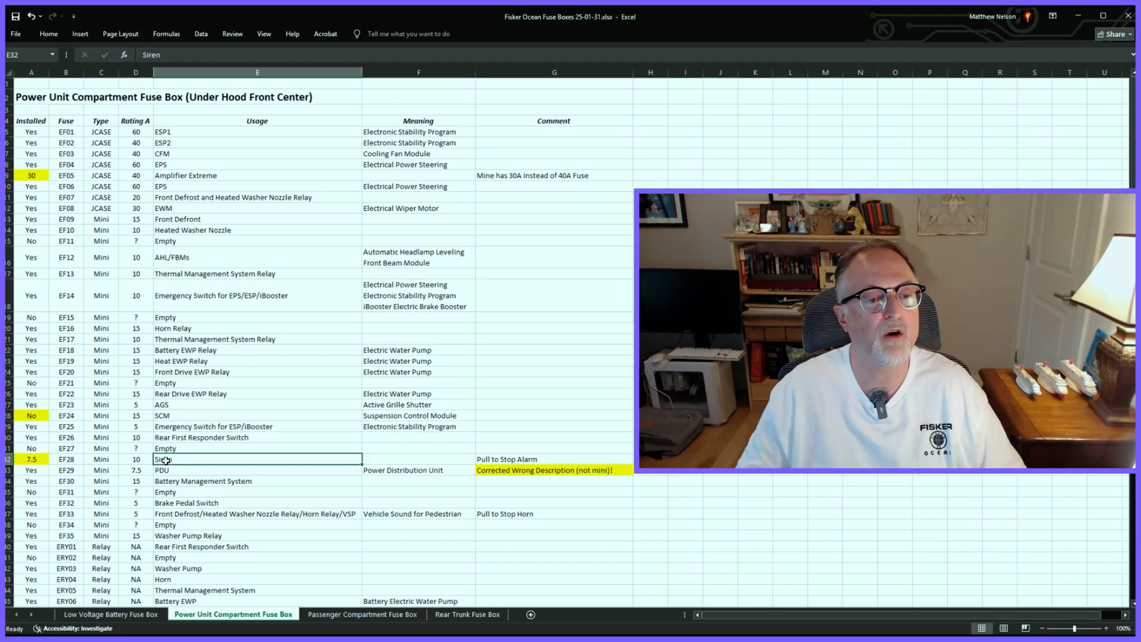
Scroll to the Power Unit relay rows and images, then switch to the Passenger Compartment sheet.
scroll(down, 3)
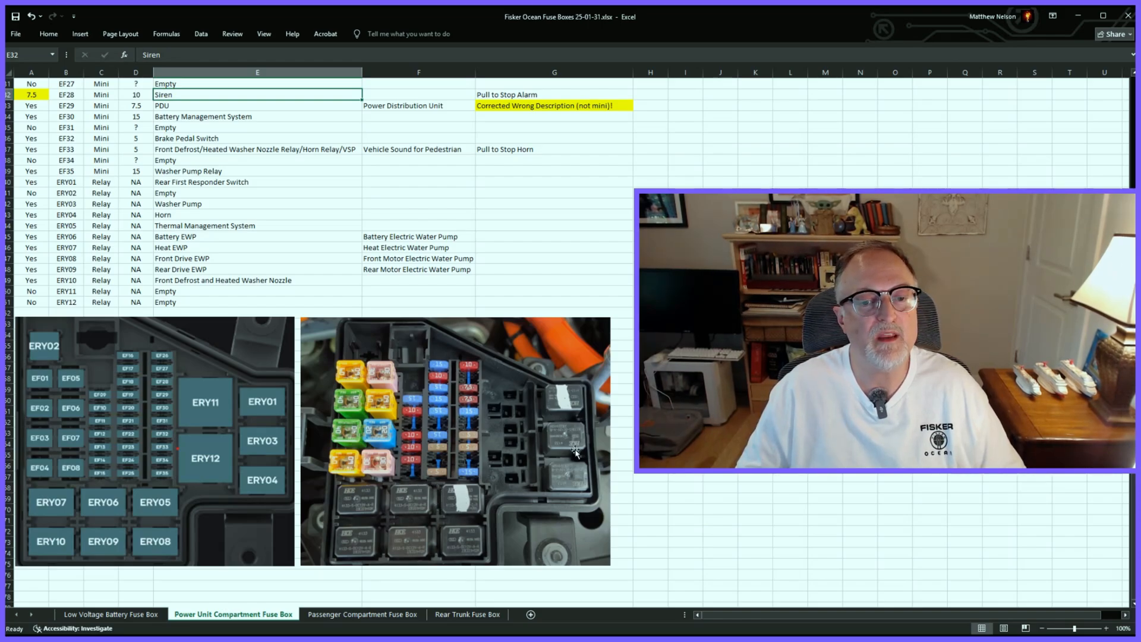
click(361, 614)
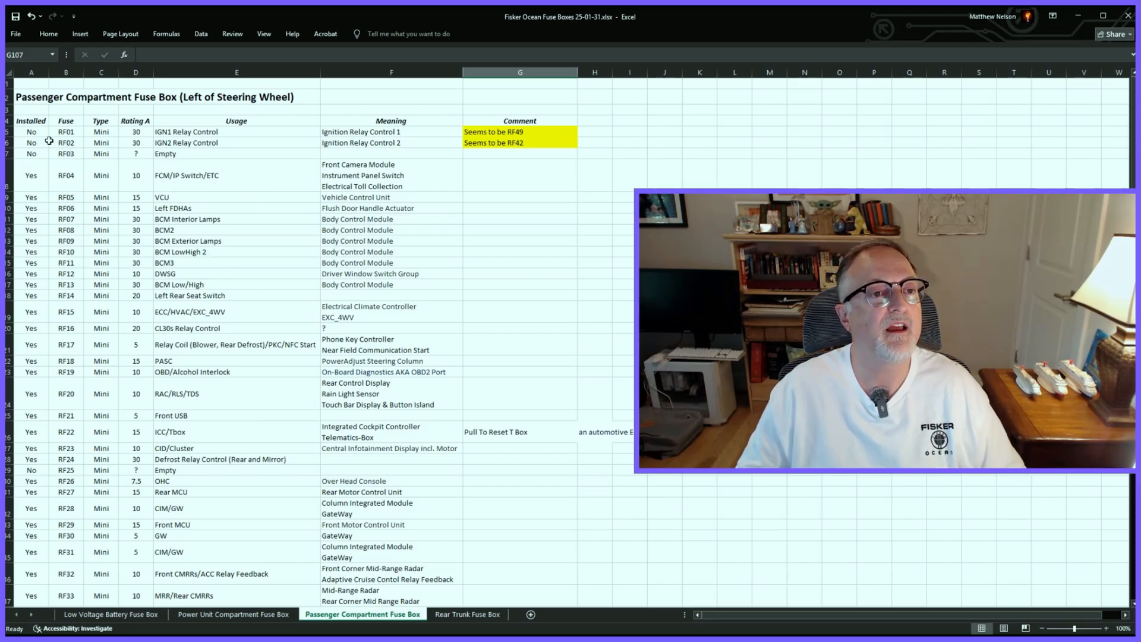
Scroll the Passenger Compartment sheet down to relay rows RRY01–RRY10 and the diagram.
scroll(down, 3)
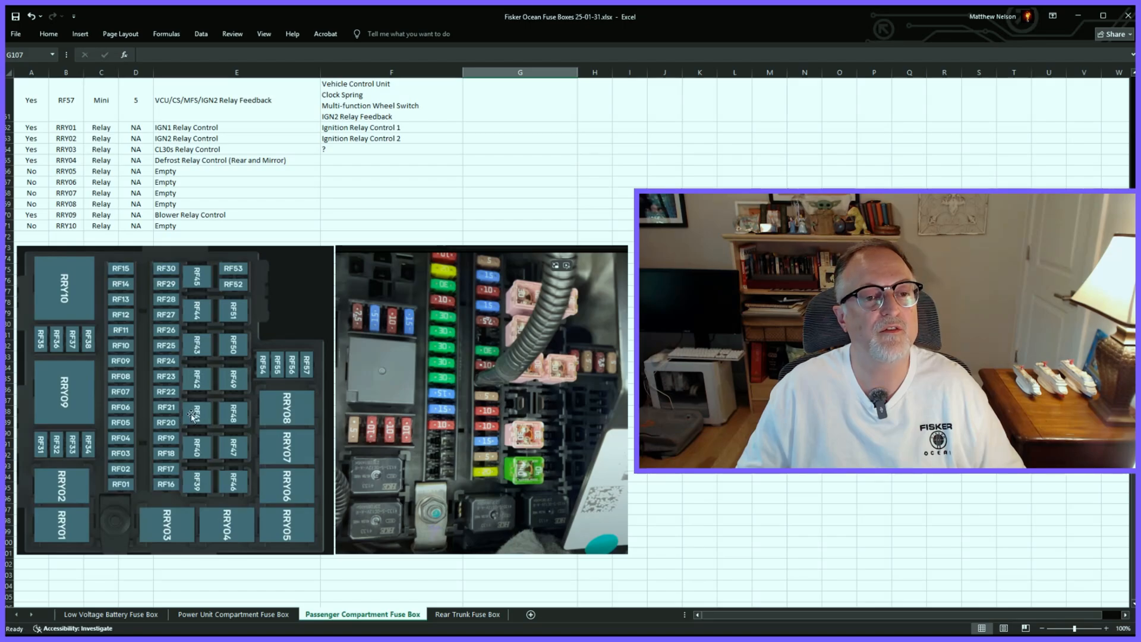
Switch to the Rear Trunk Fuse Box sheet listing MF and NF fuses.
click(467, 613)
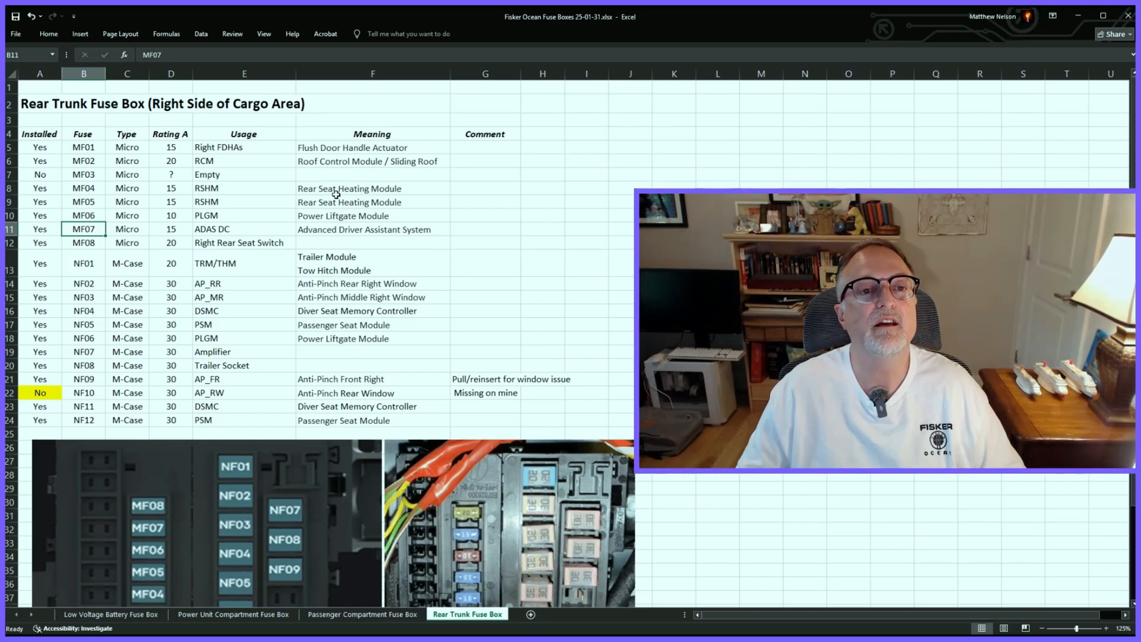
mouse_move(289, 383)
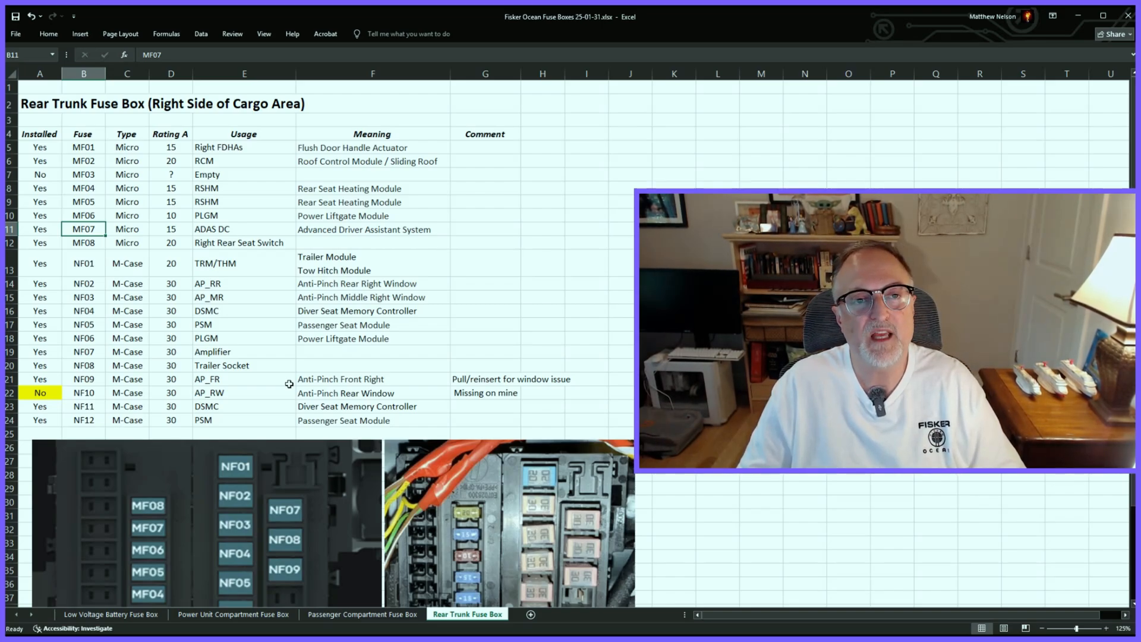